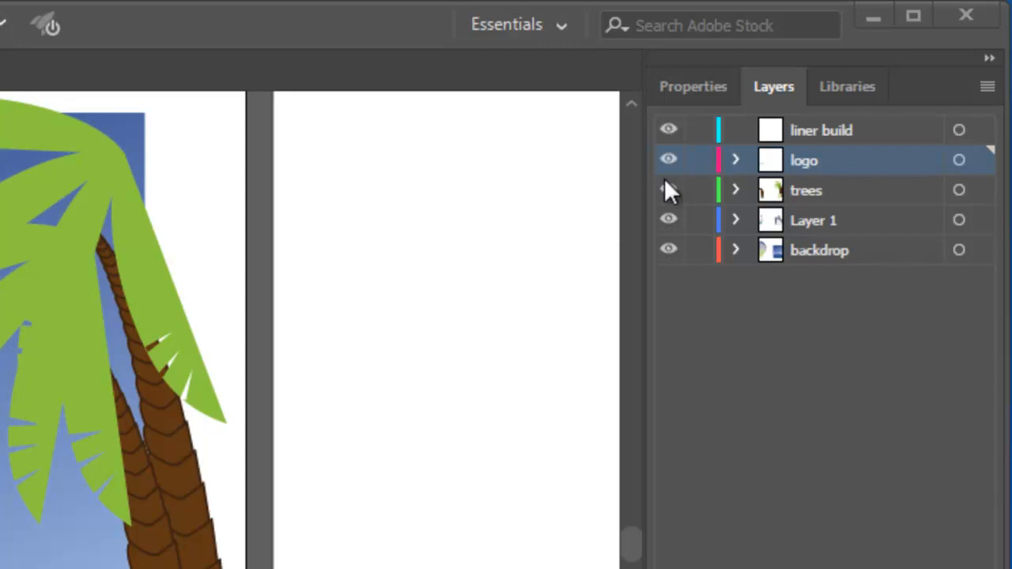
{"action": "mouse_move", "coordinate": [668, 198]}
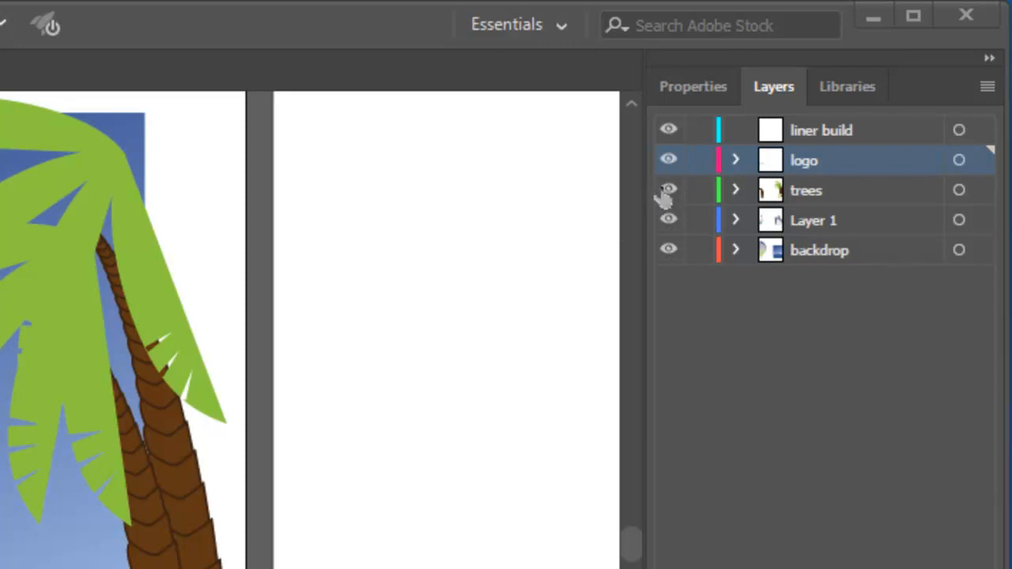
Hide the trees layer in the Layers panel.
{"action": "left_click", "coordinate": [669, 190]}
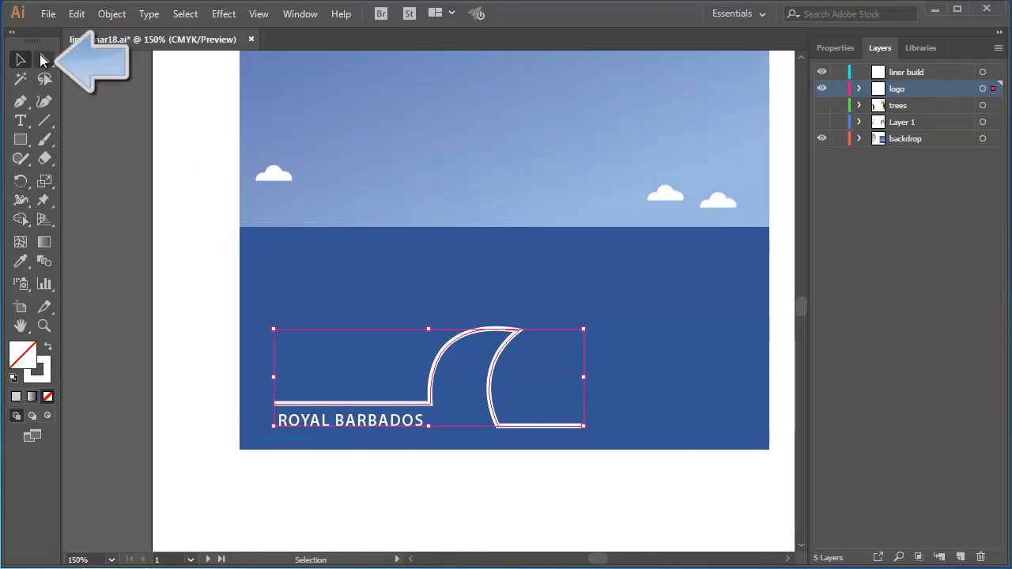
Switch to the Direct Selection Tool to expose the wave logo's anchor points.
{"action": "left_click", "coordinate": [20, 77]}
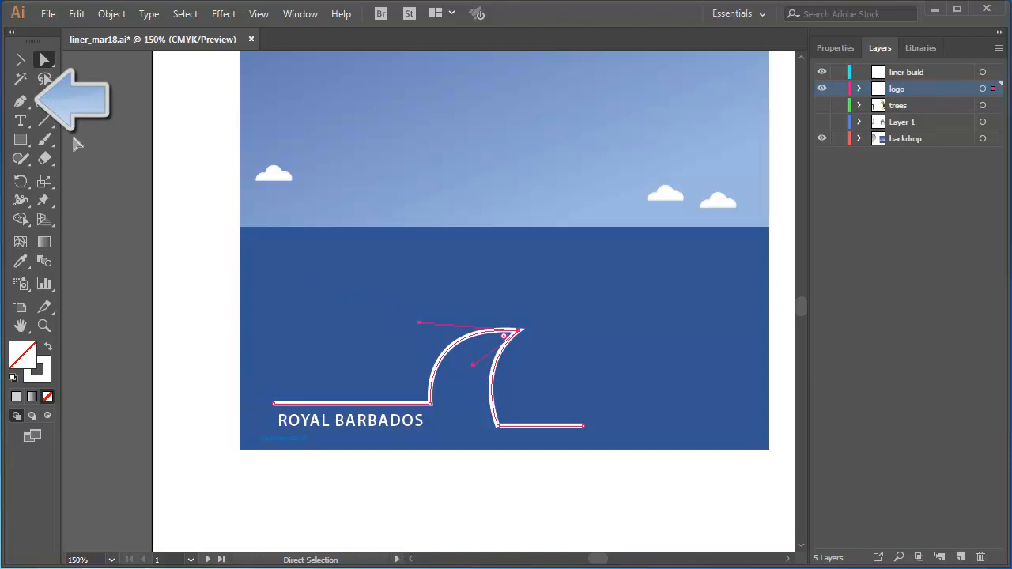
{"action": "left_click", "coordinate": [21, 101]}
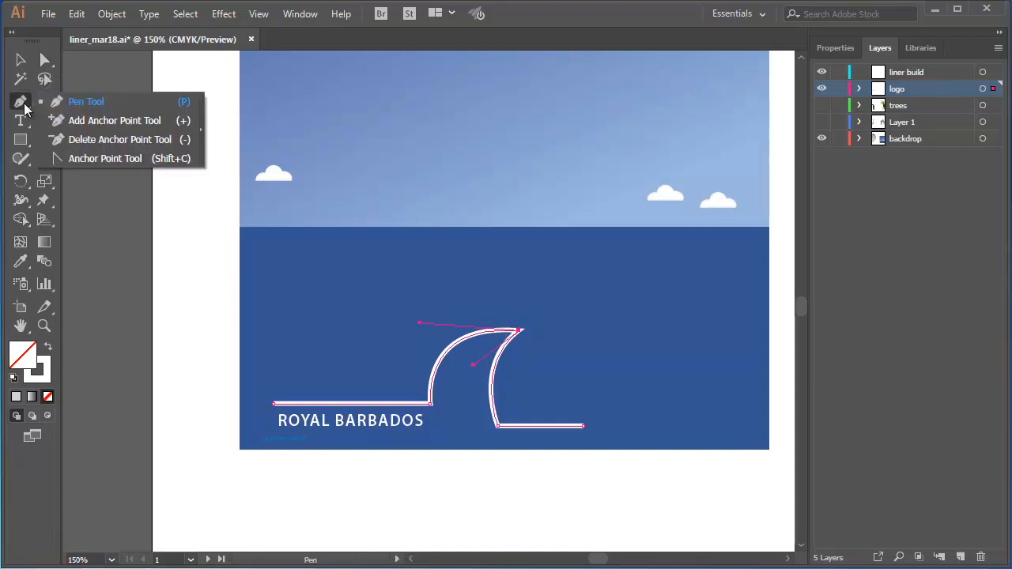
{"action": "mouse_move", "coordinate": [111, 158]}
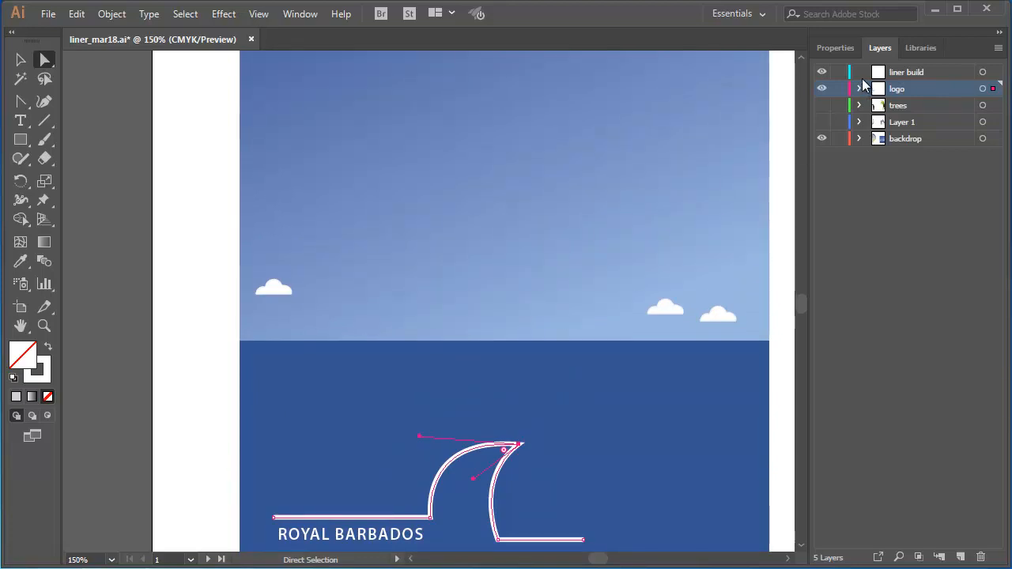
Hide the logo layer and draw a large square across the horizon on liner build.
{"action": "left_click", "coordinate": [821, 88]}
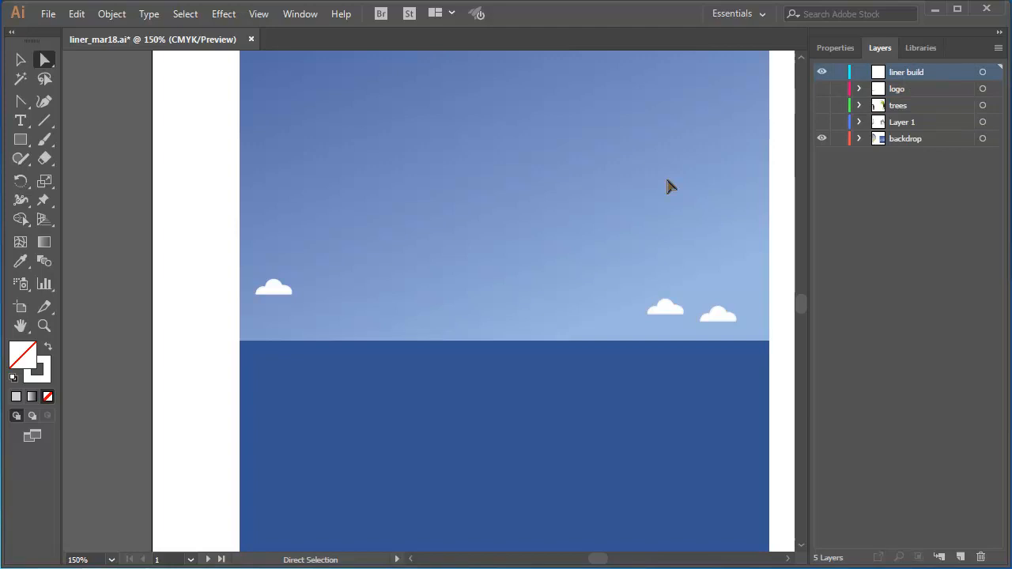
{"action": "mouse_move", "coordinate": [70, 169]}
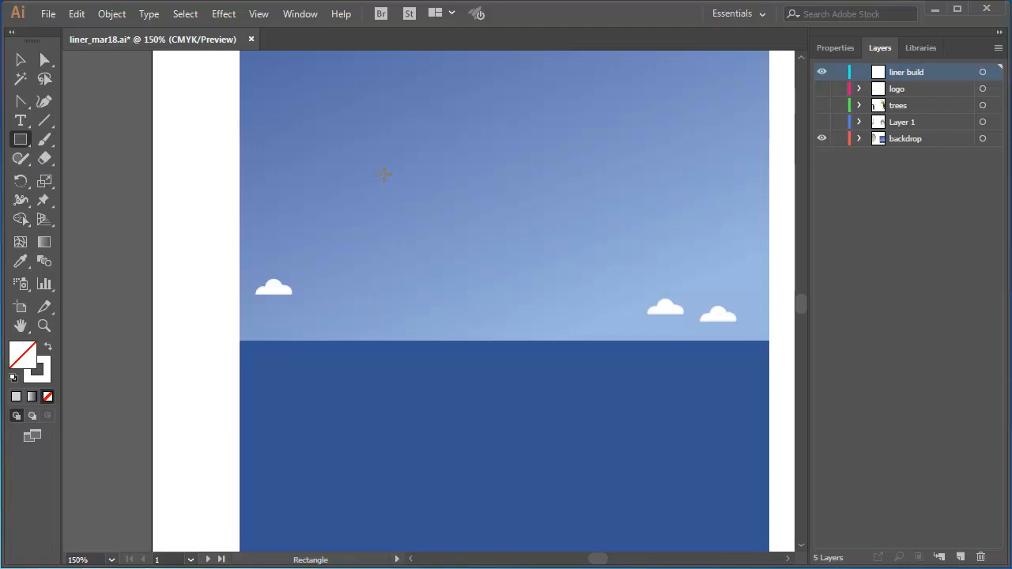
{"action": "left_click_drag", "start_coordinate": [388, 173], "coordinate": [497, 283]}
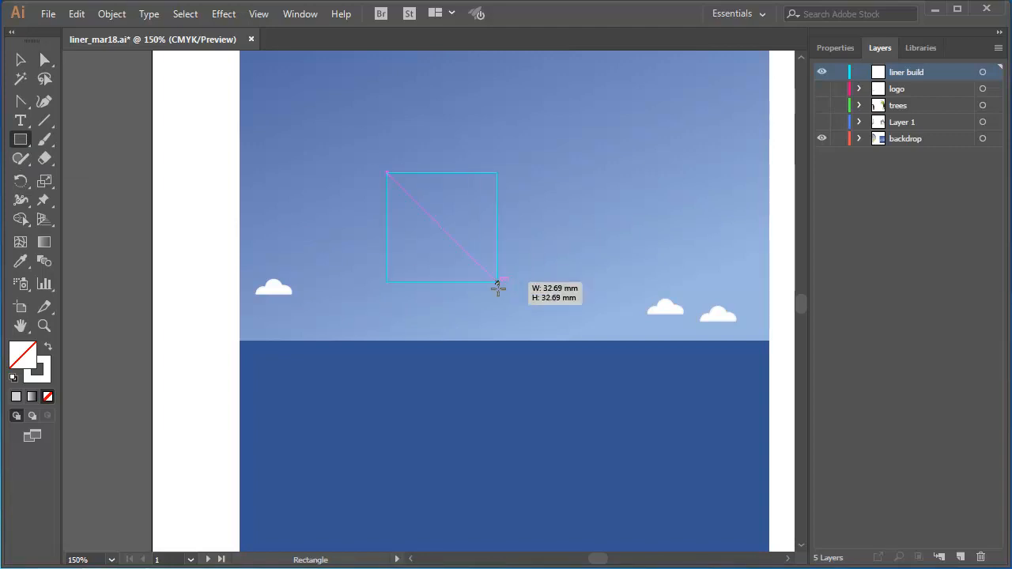
{"action": "left_click_drag", "start_coordinate": [498, 284], "coordinate": [589, 391]}
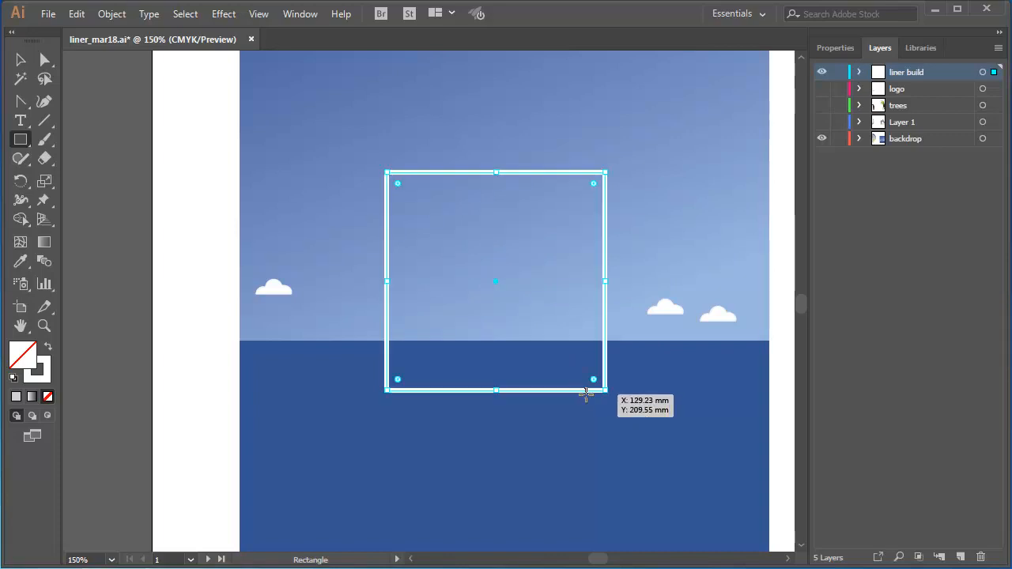
{"action": "mouse_move", "coordinate": [516, 339]}
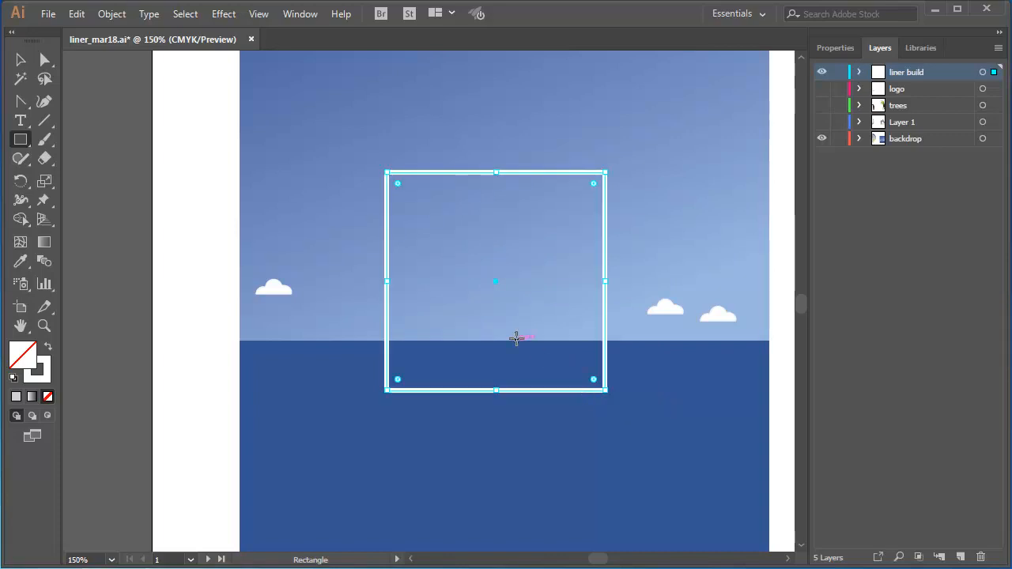
{"action": "left_click", "coordinate": [835, 47]}
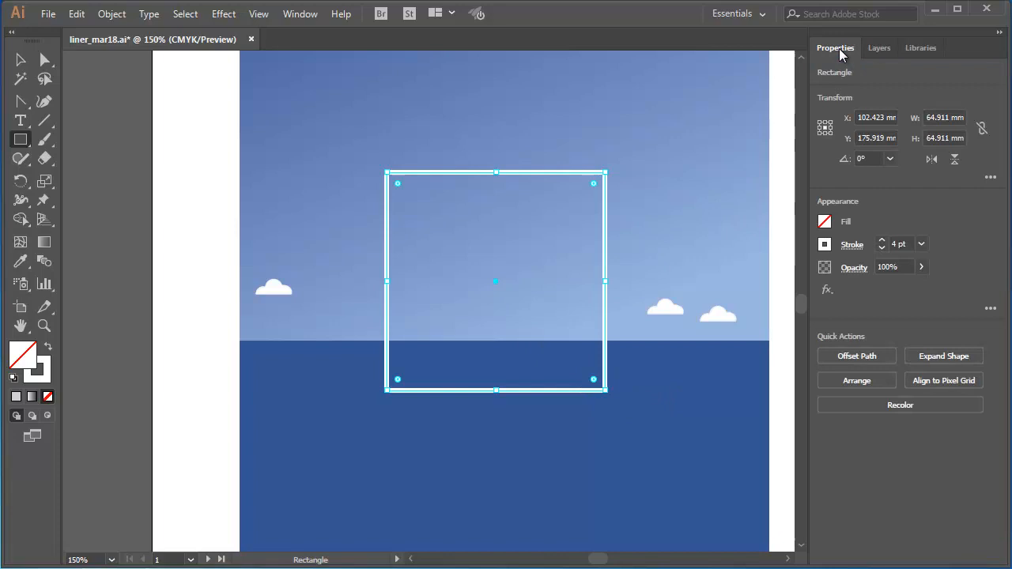
{"action": "left_click", "coordinate": [824, 222]}
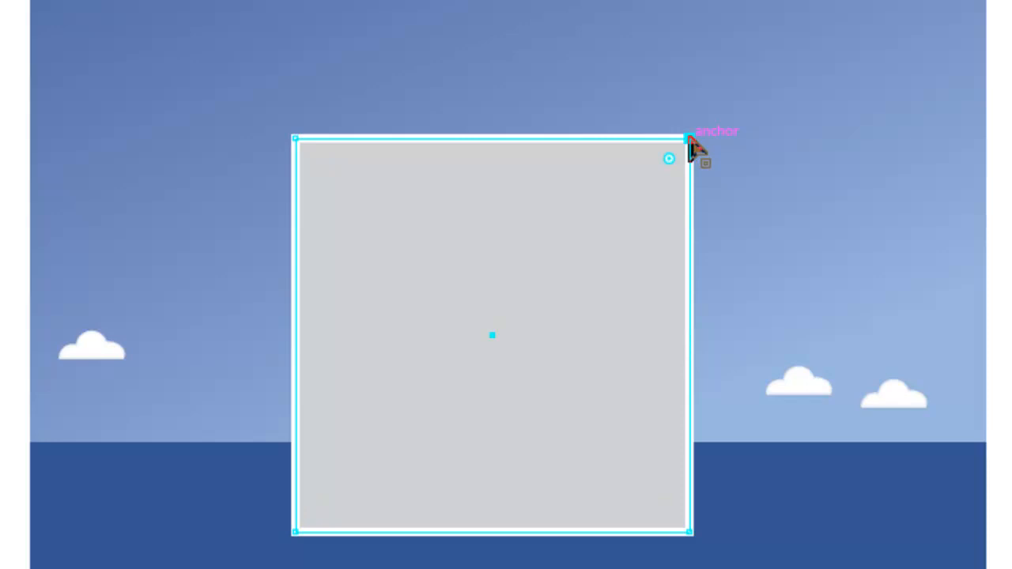
Drag handles from the square's top-right corner to bend the top edge into an arc.
{"action": "left_click_drag", "start_coordinate": [686, 139], "coordinate": [612, 241]}
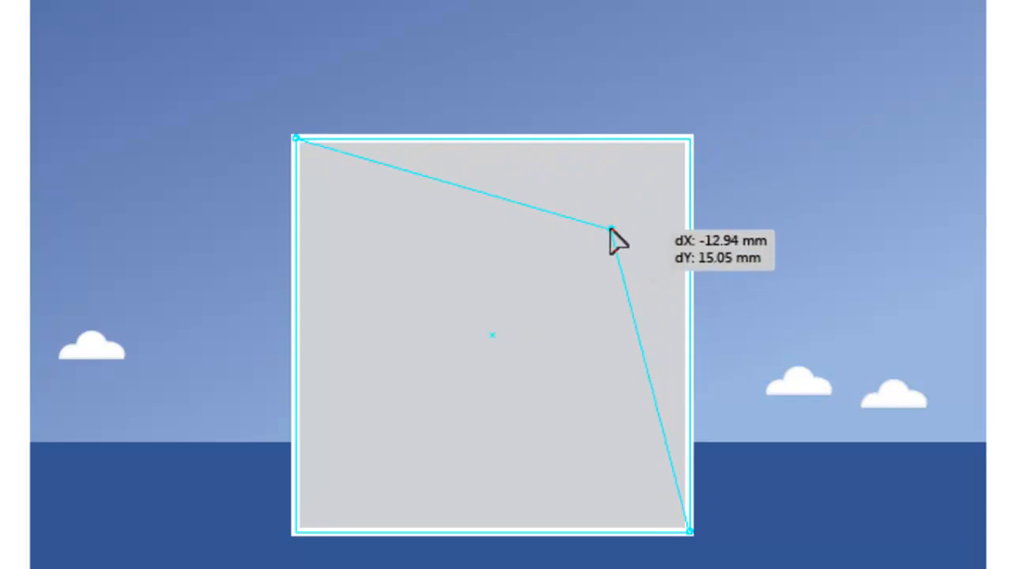
{"action": "left_click_drag", "start_coordinate": [609, 241], "coordinate": [609, 237]}
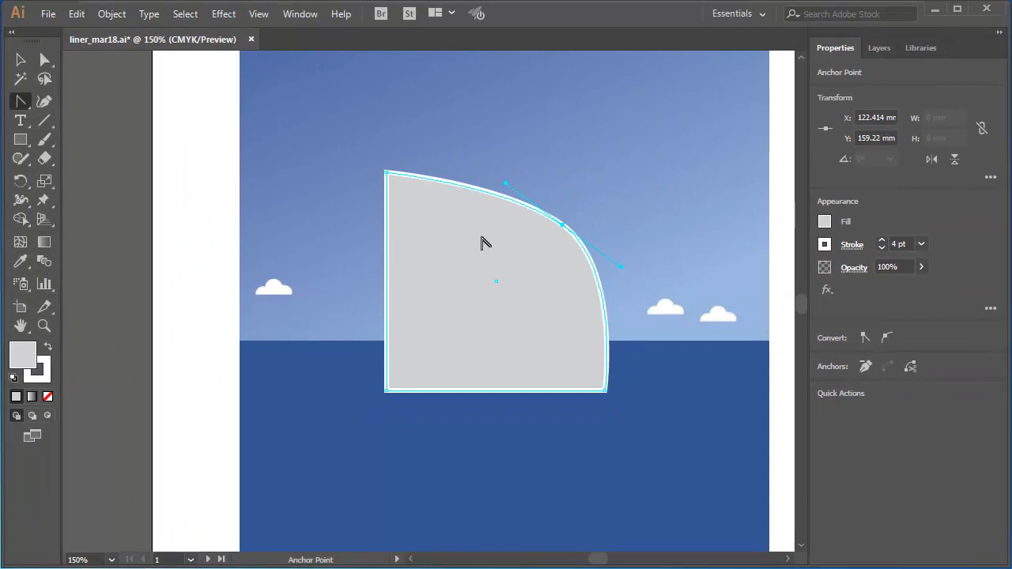
{"action": "mouse_move", "coordinate": [45, 61]}
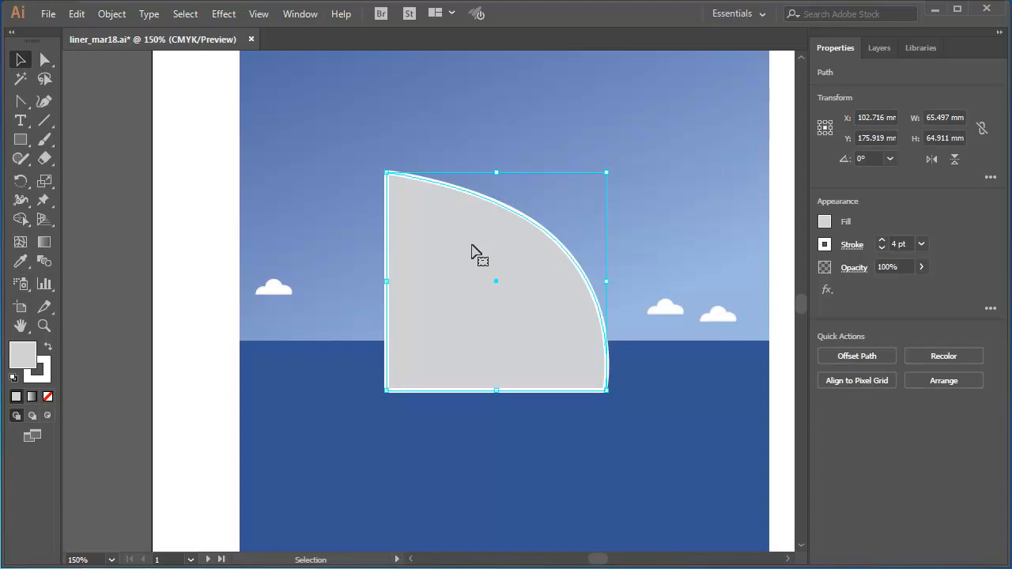
Paste a copy behind the grey hull and stretch it upward as a band.
{"action": "left_click", "coordinate": [45, 60]}
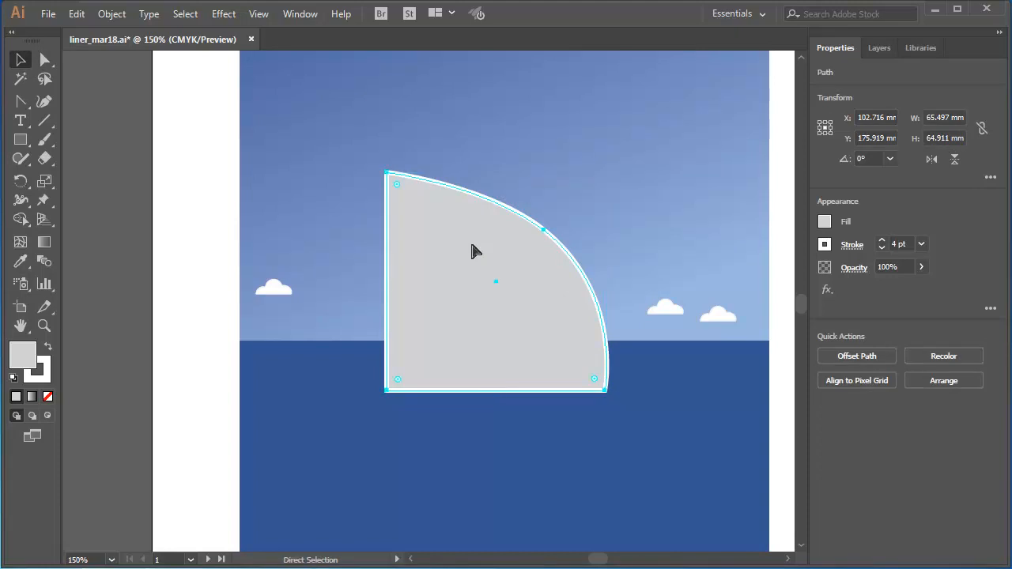
{"action": "left_click", "coordinate": [20, 59]}
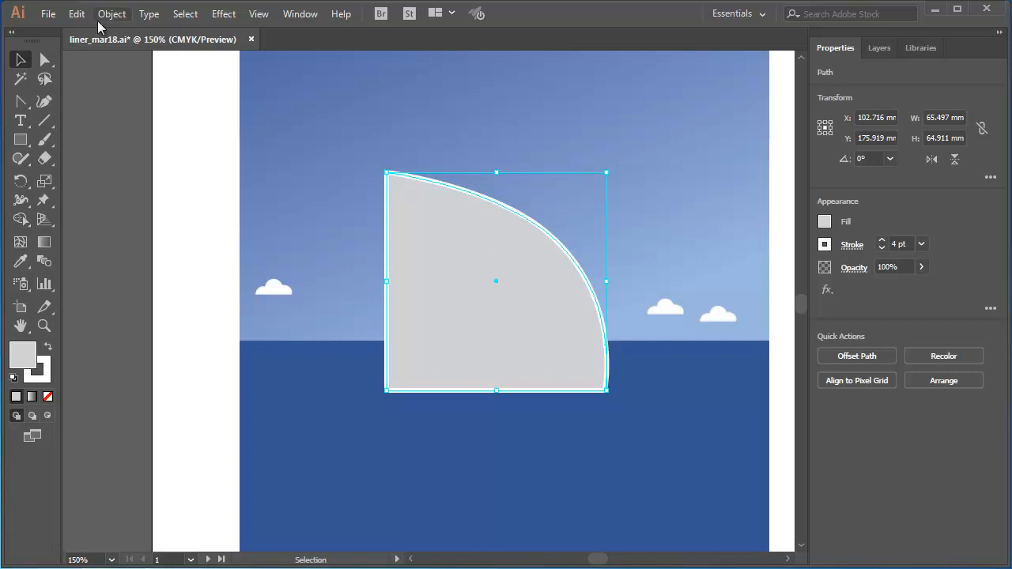
{"action": "left_click", "coordinate": [77, 14]}
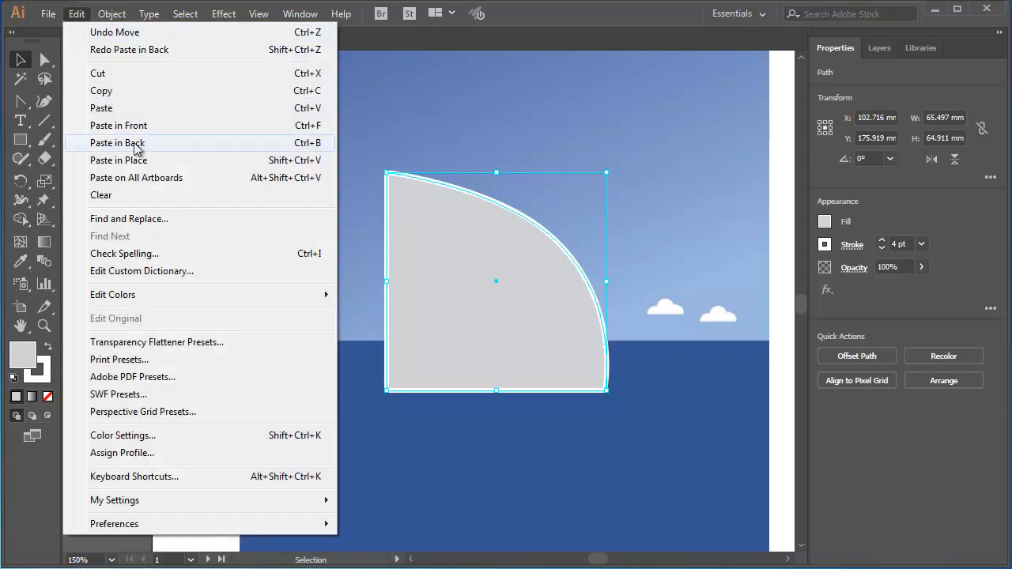
{"action": "mouse_move", "coordinate": [118, 160]}
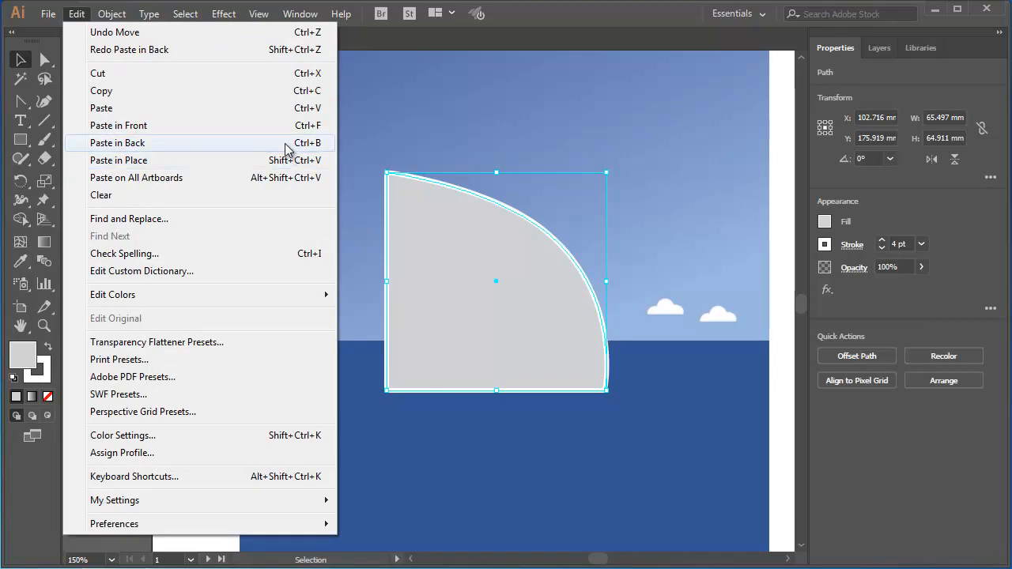
{"action": "left_click", "coordinate": [118, 143]}
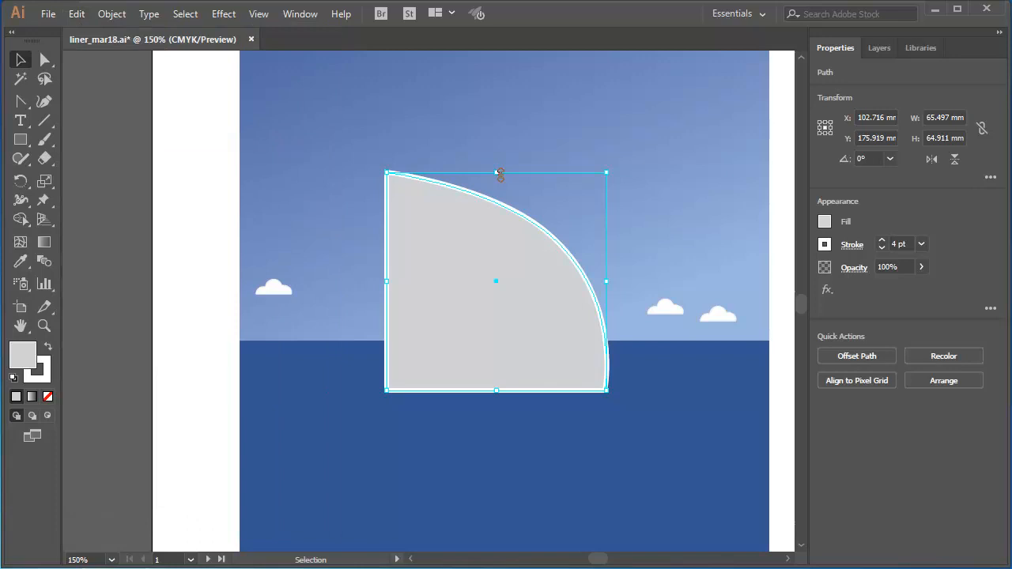
{"action": "left_click_drag", "start_coordinate": [499, 173], "coordinate": [495, 151]}
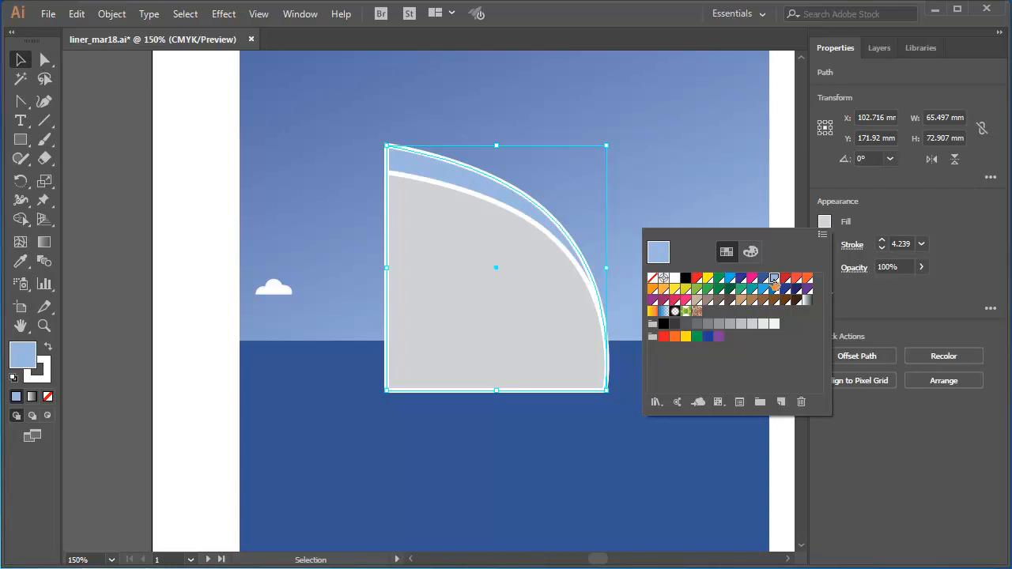
{"action": "mouse_move", "coordinate": [479, 252]}
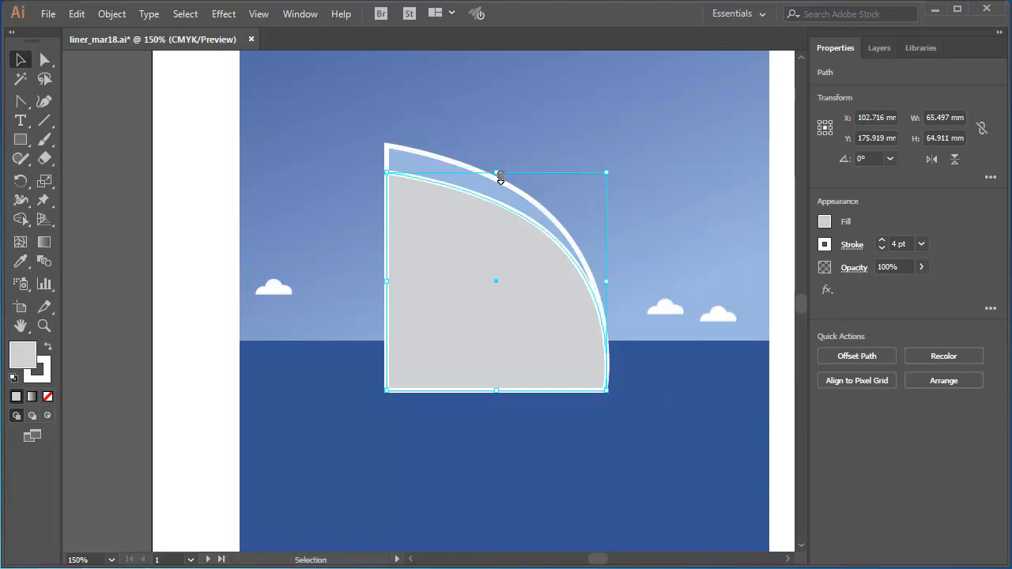
Stretch another copy higher and fill it dark blue as the top band.
{"action": "left_click_drag", "start_coordinate": [496, 172], "coordinate": [496, 119]}
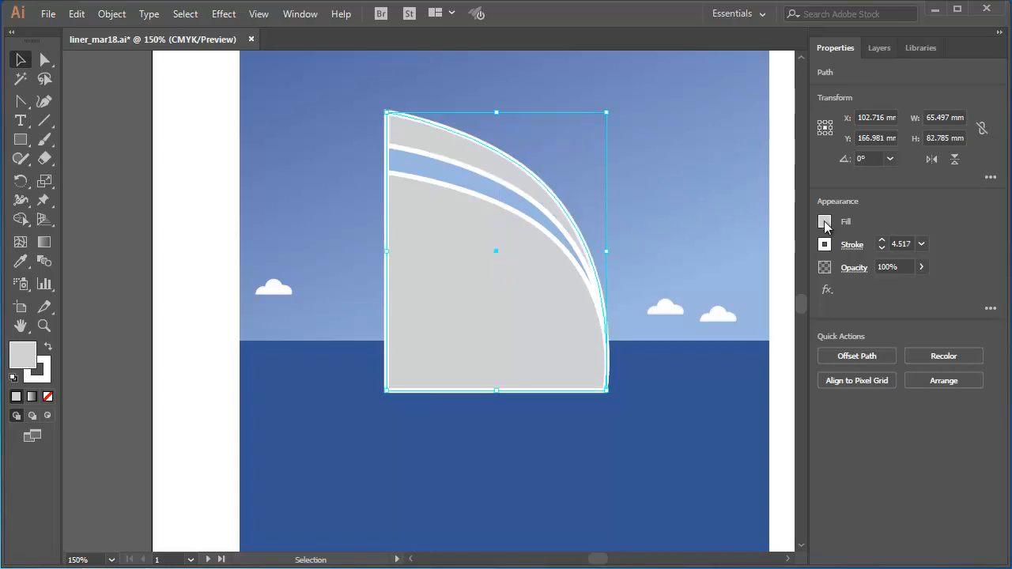
{"action": "left_click", "coordinate": [825, 222]}
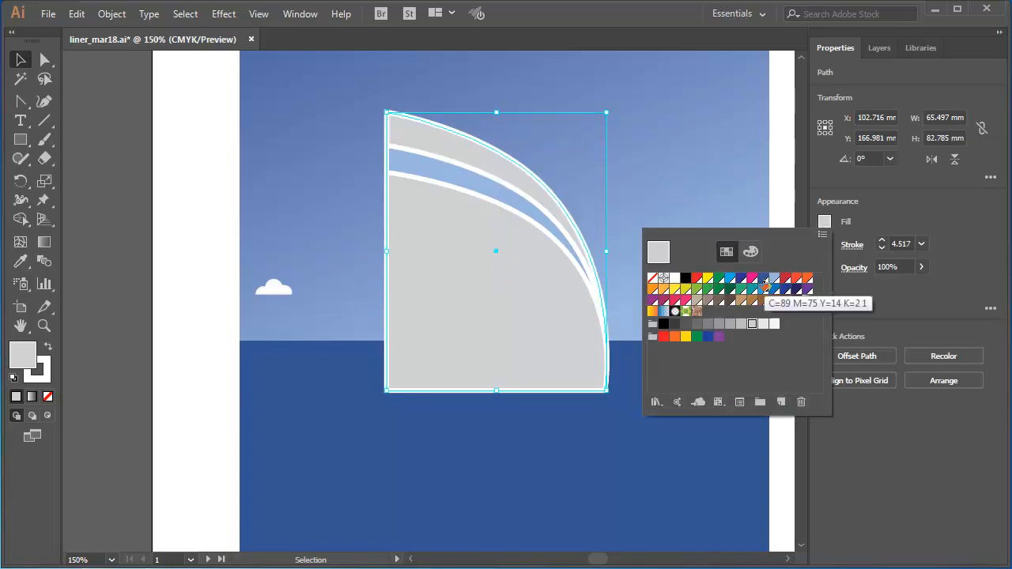
{"action": "left_click", "coordinate": [786, 289]}
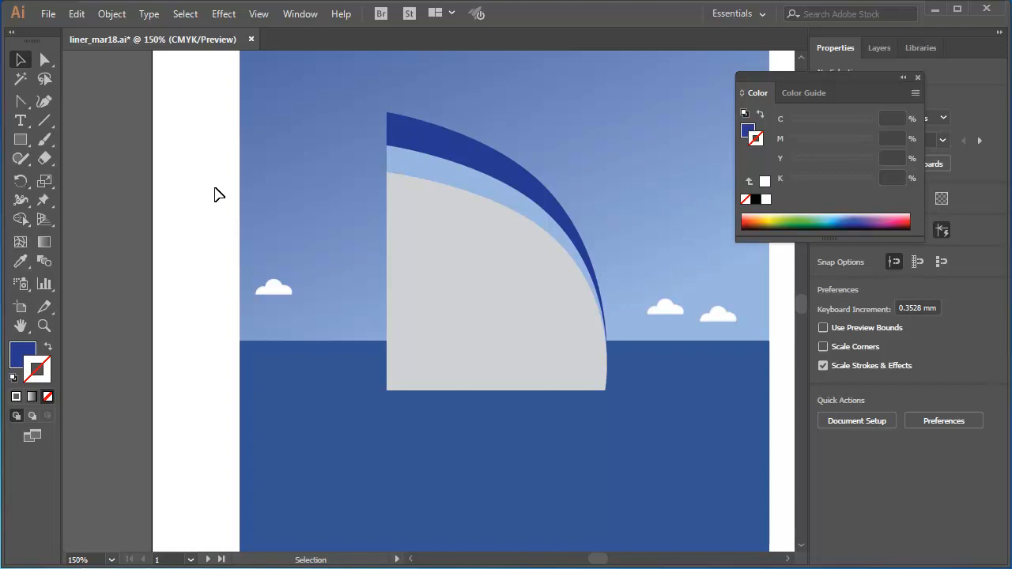
Bring the Layers panel back, listing the document's five layers.
{"action": "left_click", "coordinate": [880, 47]}
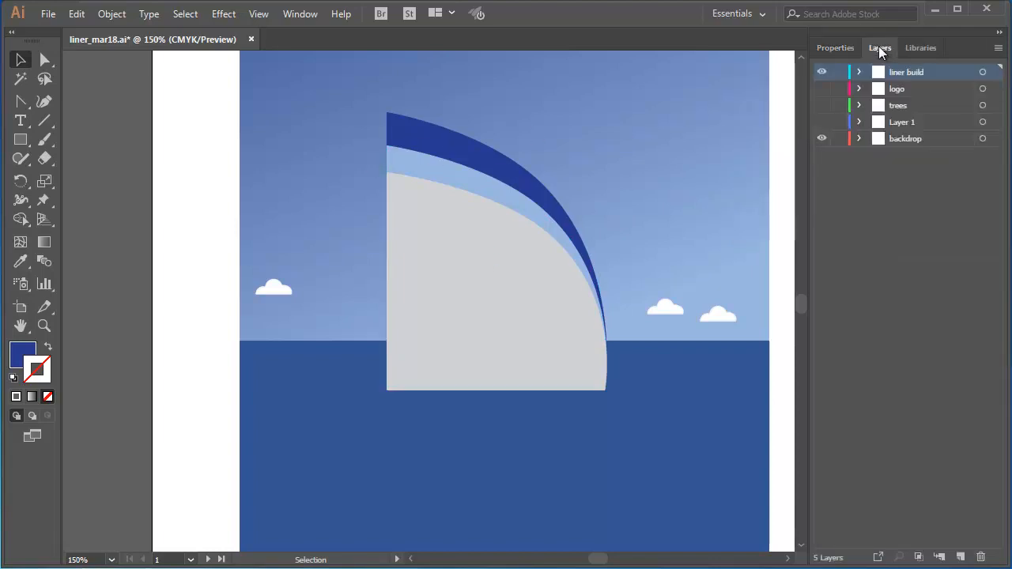